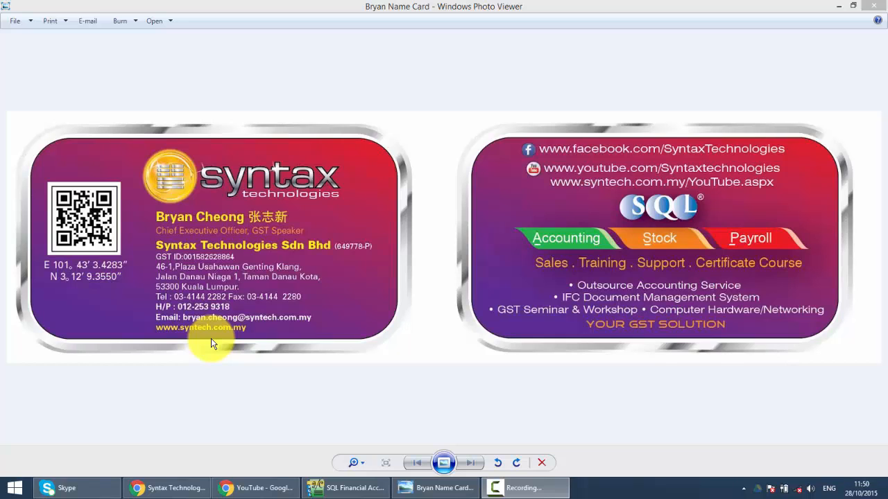
- Bring SQL Financial Accounting to the front, leaving the business card in Photo Viewer
left_click(346, 487)
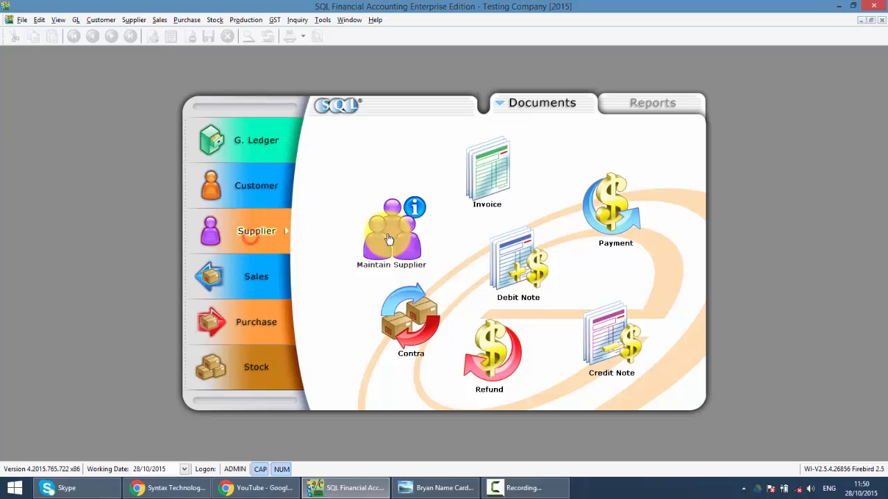
mouse_move(524, 274)
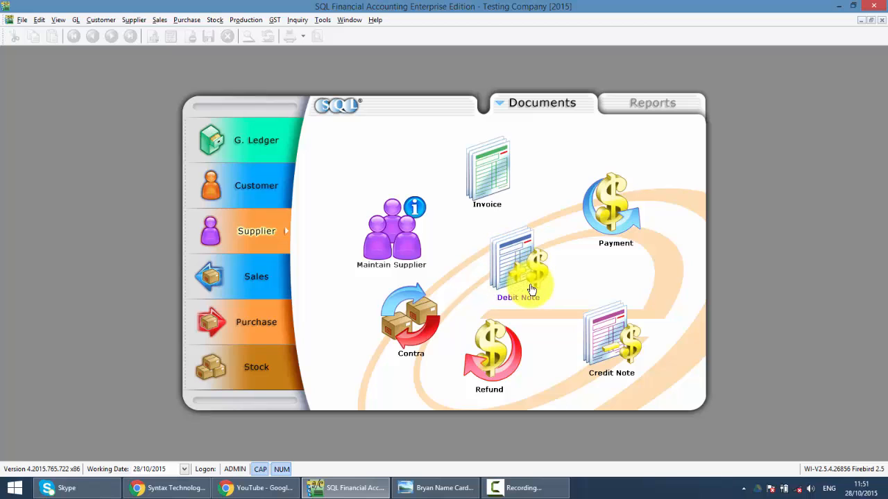
- Launch the Supplier Debit Note document from the Supplier section
left_click(518, 267)
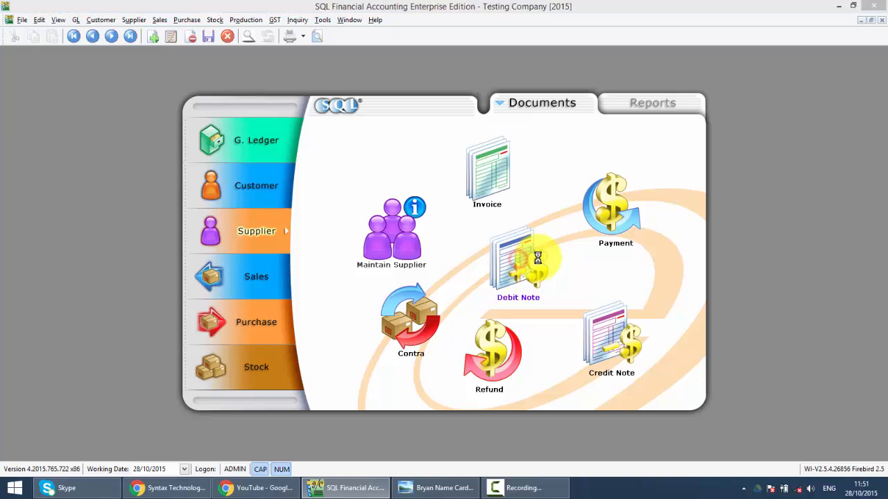
- Start a new debit note for supplier 400-M0002 Maxis Communication Bhd and add a blank line
left_click(518, 260)
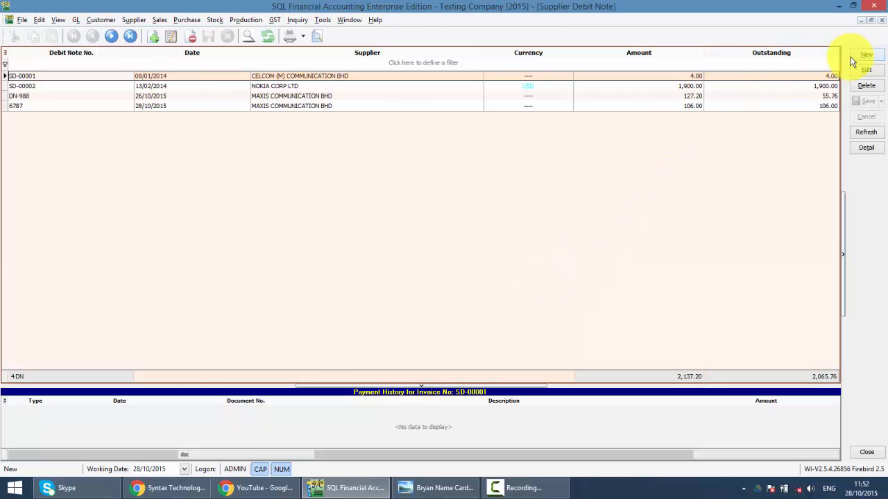
left_click(866, 55)
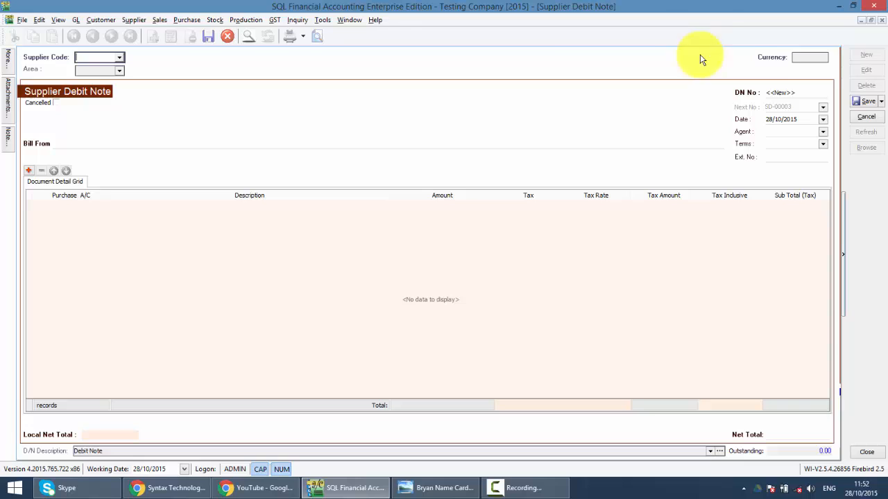
mouse_move(361, 113)
type("400-M0002")
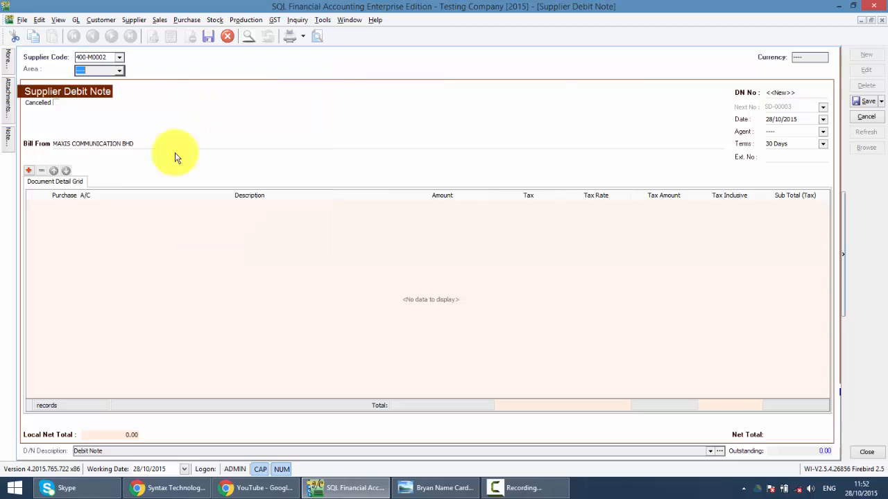
left_click(29, 171)
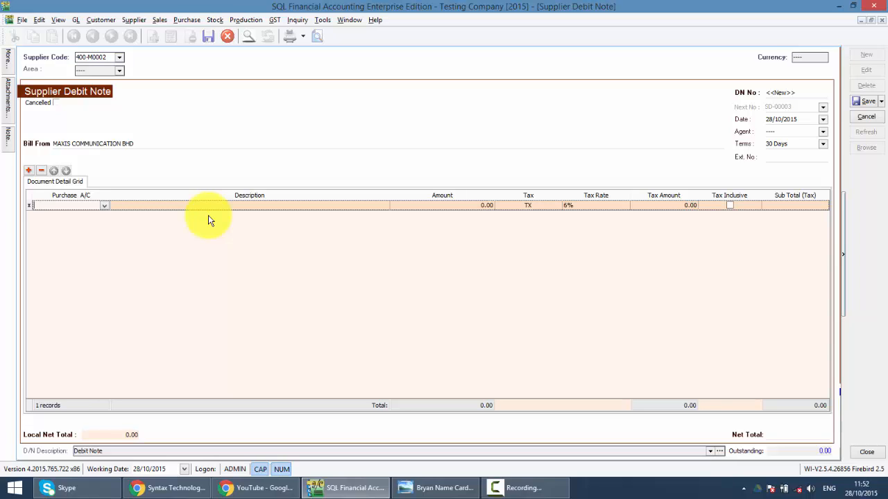
- Charge the line to 610-000 PURCHASE with amount 100.00, giving 106.00 with tax
left_click(104, 205)
type("pur")
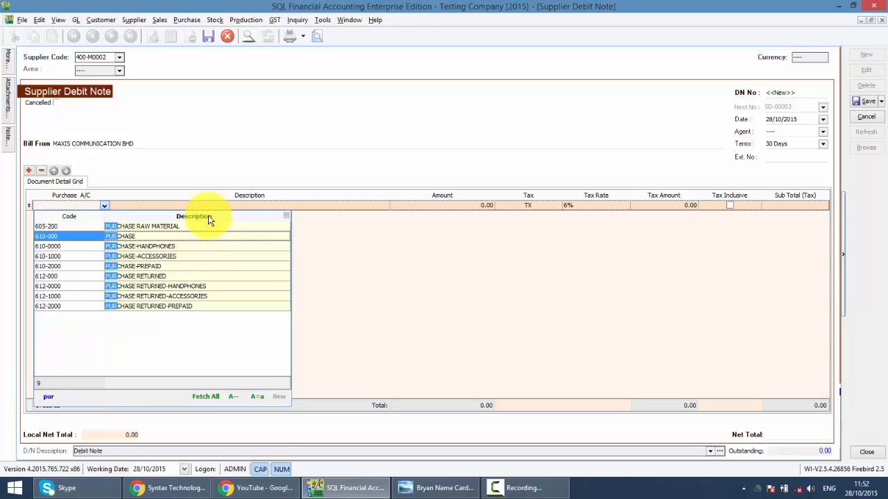
left_click(46, 235)
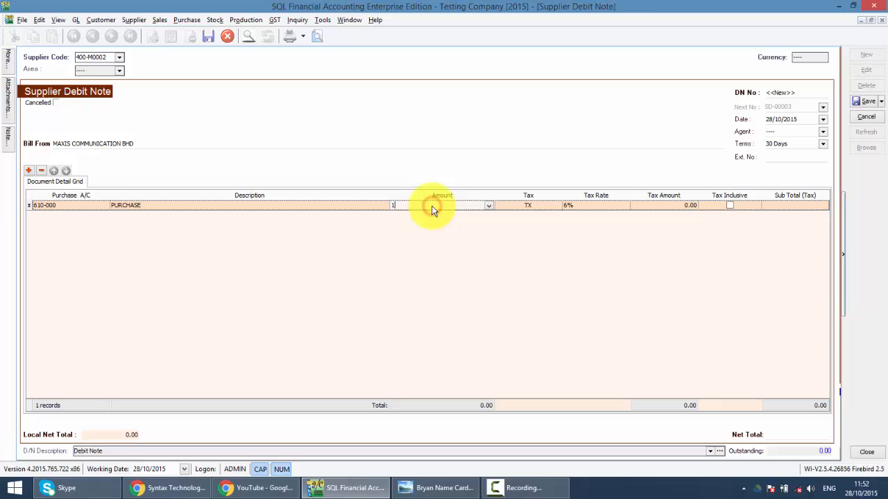
type("100.00")
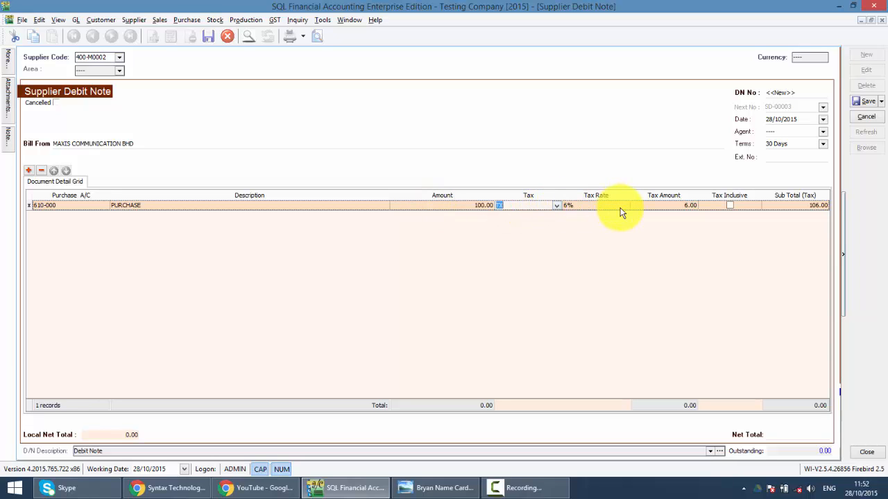
mouse_move(534, 196)
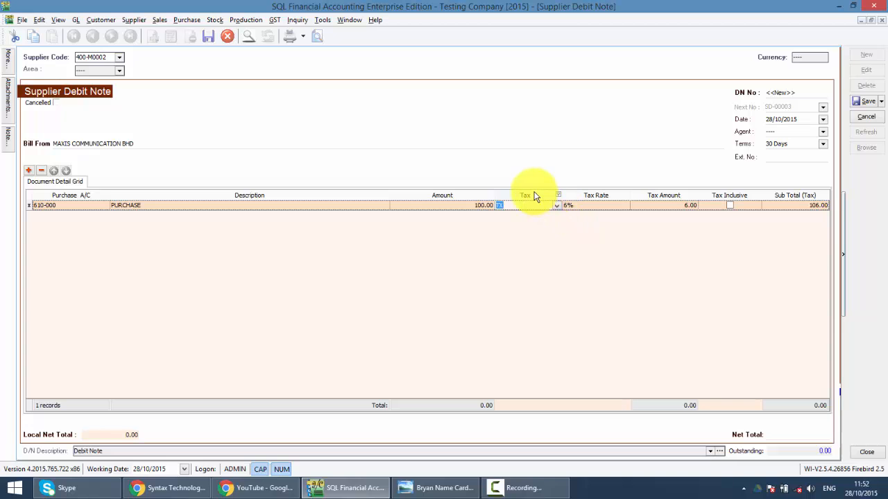
right_click(526, 195)
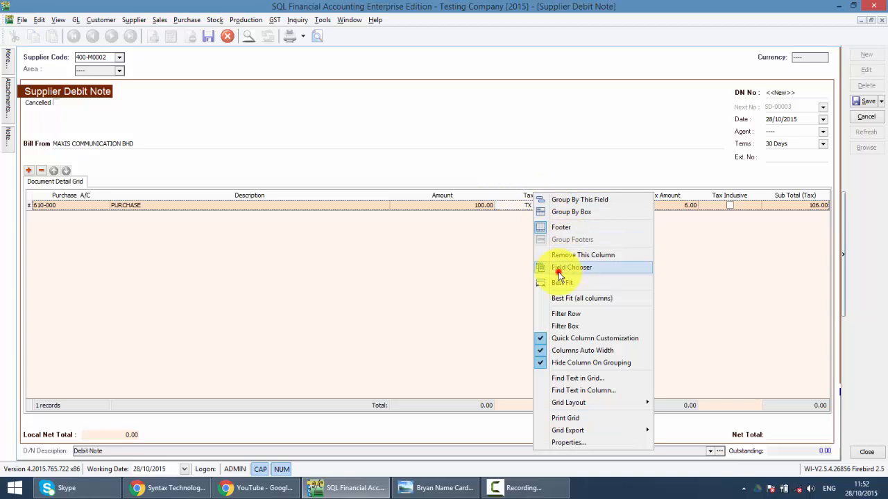
left_click(571, 268)
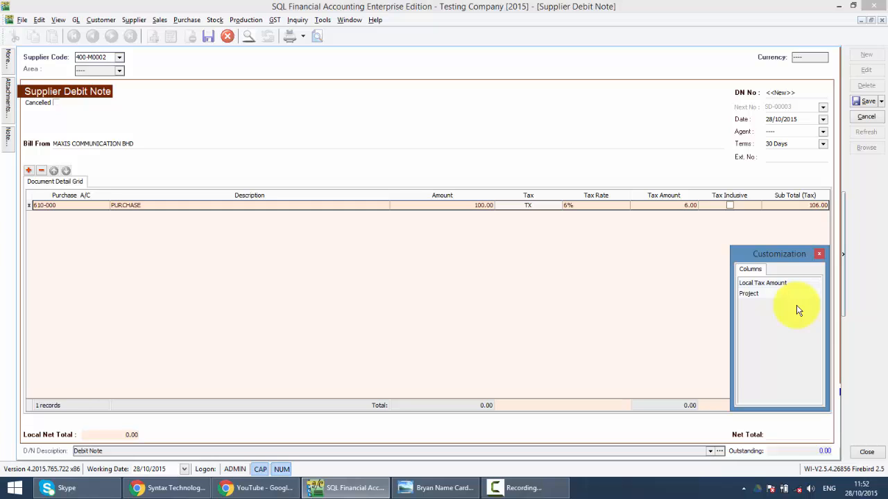
left_click(818, 253)
type("454")
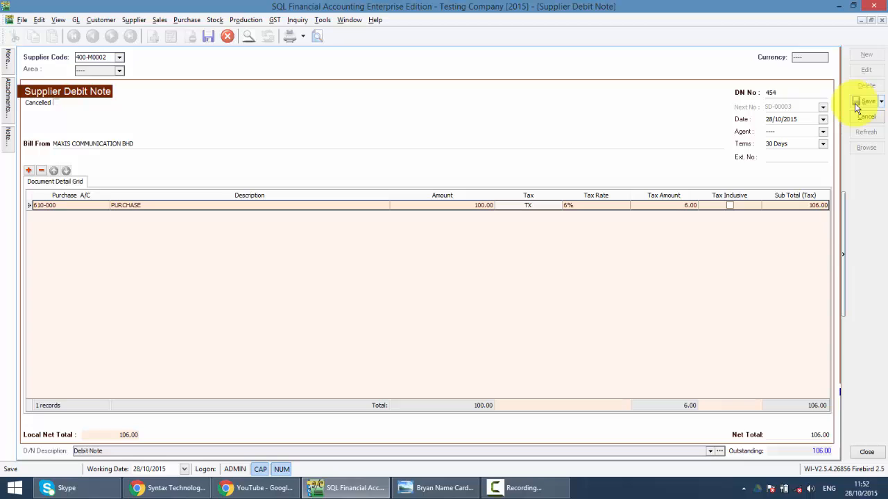
- Save debit note 454, then switch to the Syntax Technologies Facebook page in Chrome
left_click(866, 101)
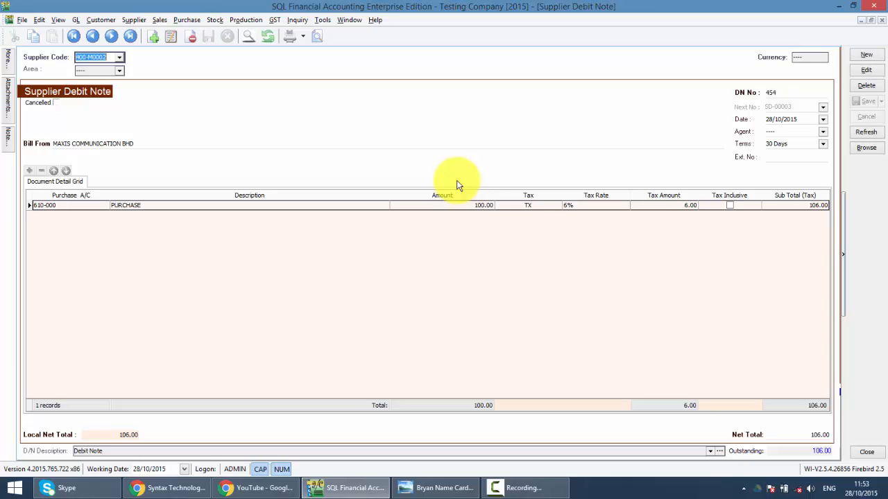
mouse_move(322, 255)
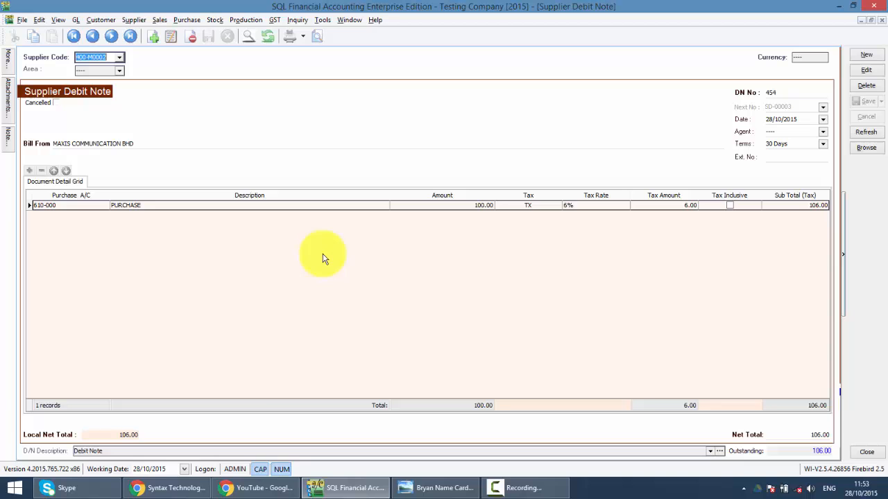
left_click(166, 488)
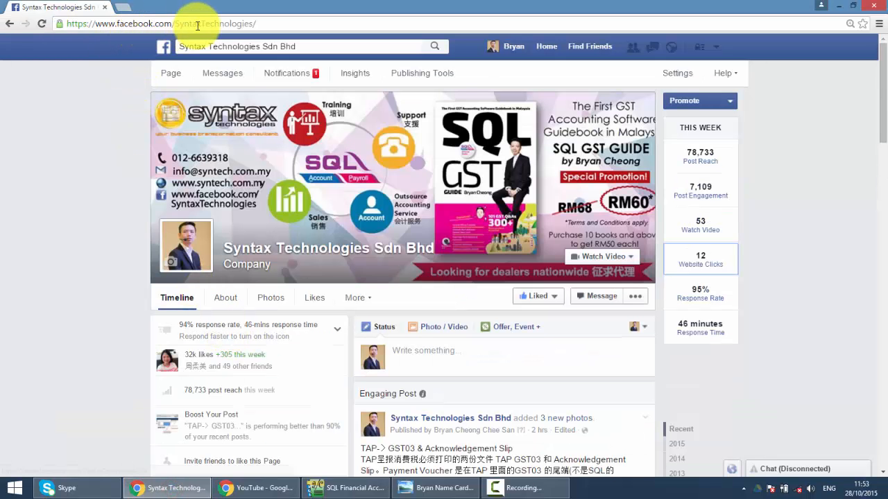
scroll("down", 3)
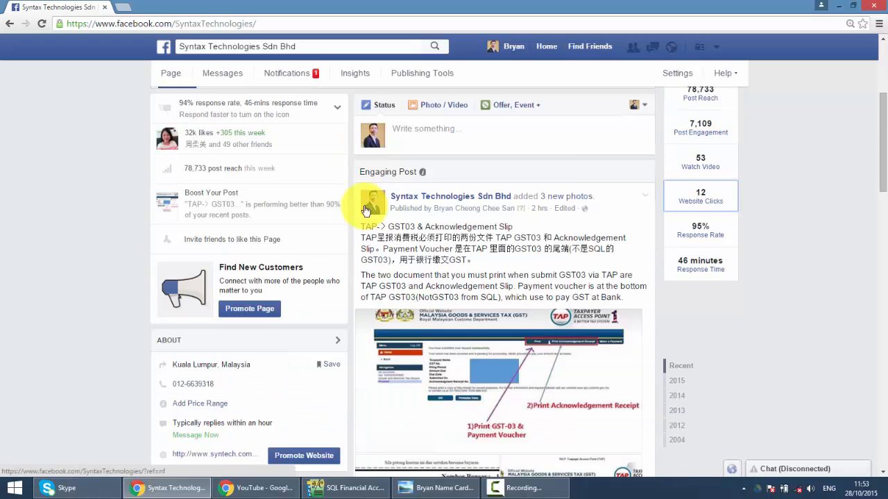
scroll("down", 3)
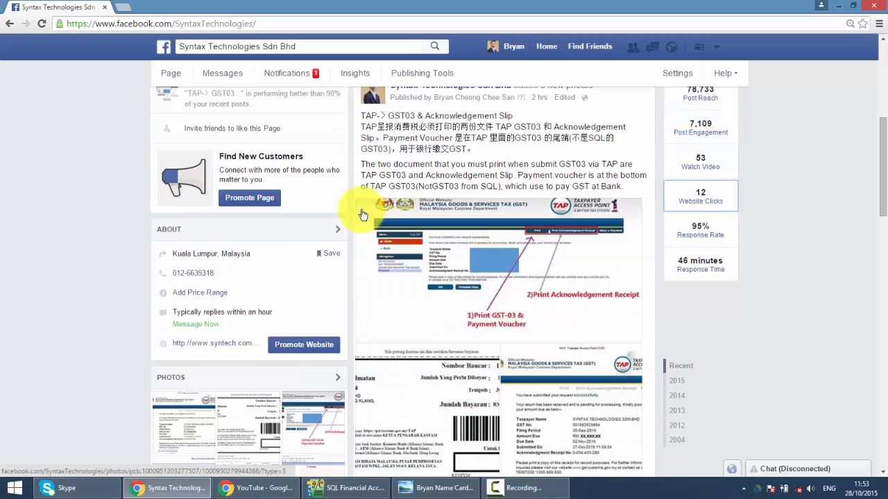
scroll("down", 3)
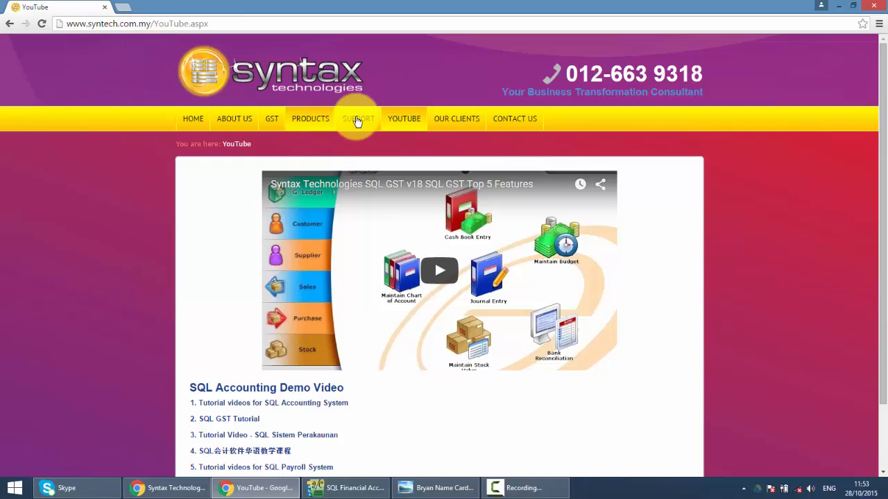
- Scroll the syntech.com.my YouTube page, then return to the business card in Photo Viewer
scroll("down", 3)
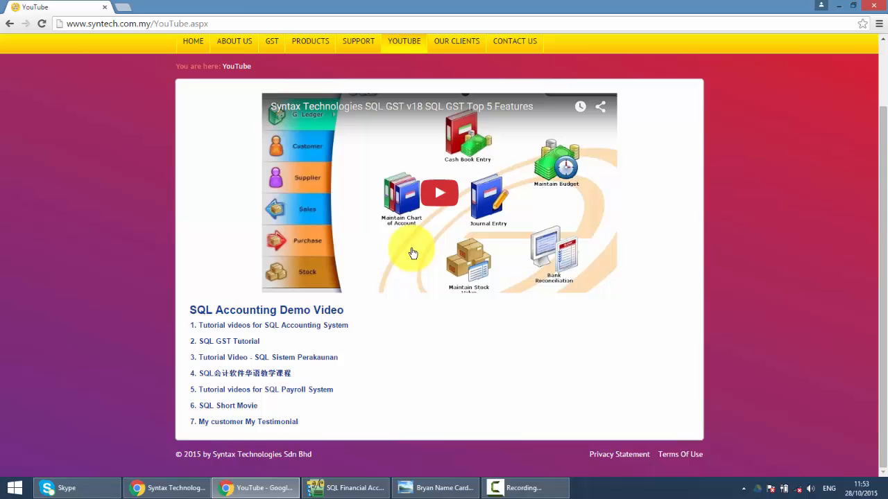
mouse_move(318, 286)
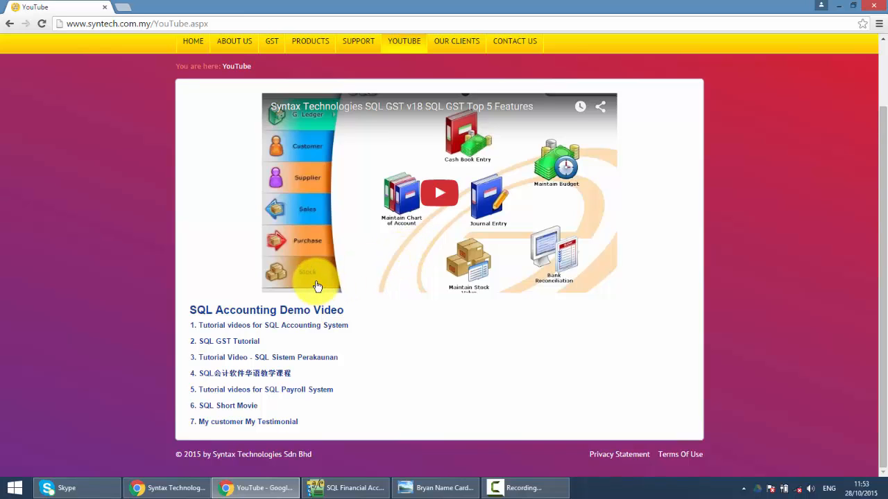
left_click(436, 487)
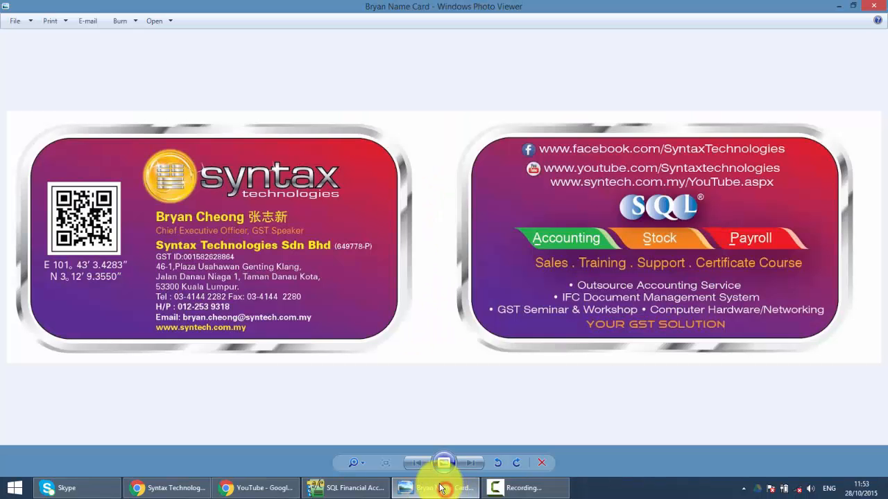